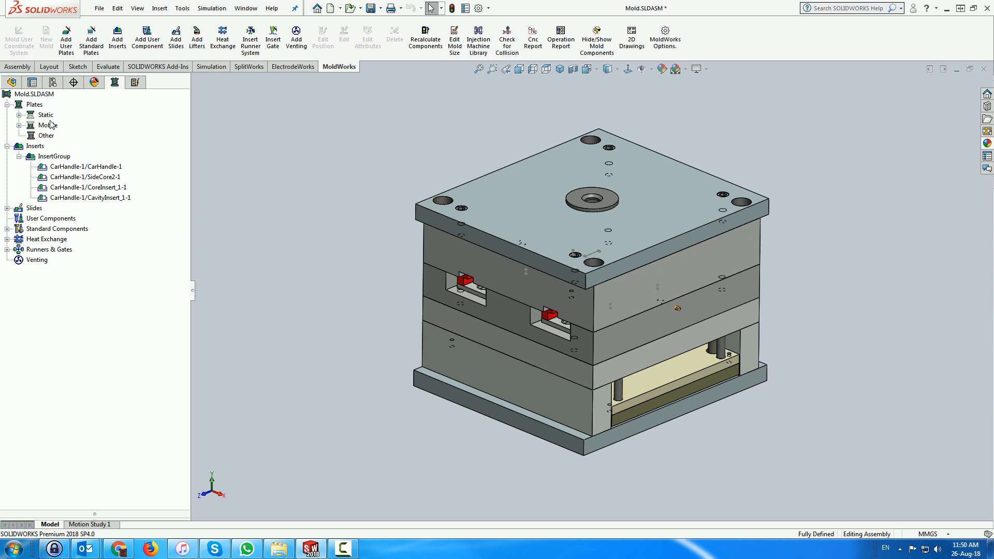
# Open the CavityInsert component as its own part from the assembly tree
pyautogui.click(45, 114)
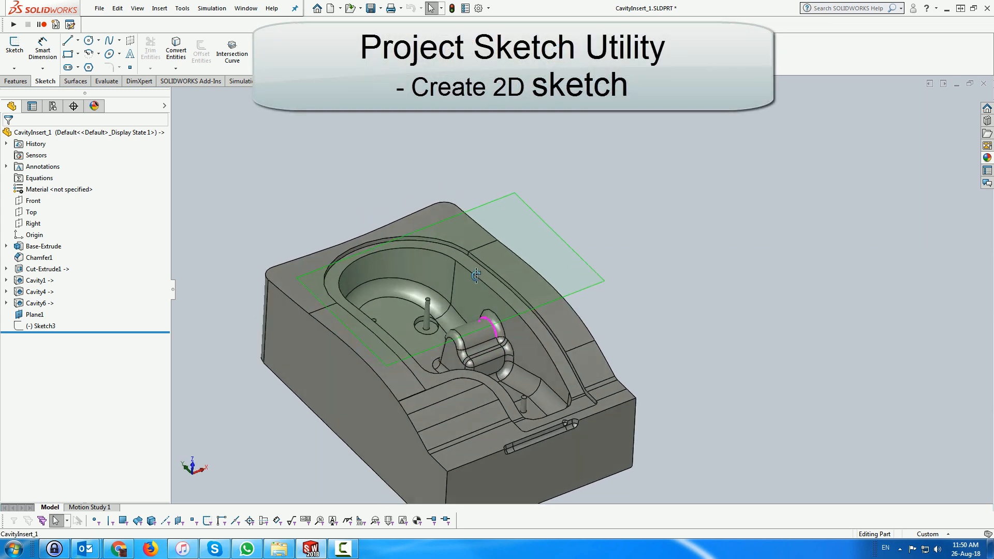
# Show the 2D vent layout Sketch3 on Plane1 above the cavity insert
pyautogui.click(37, 325)
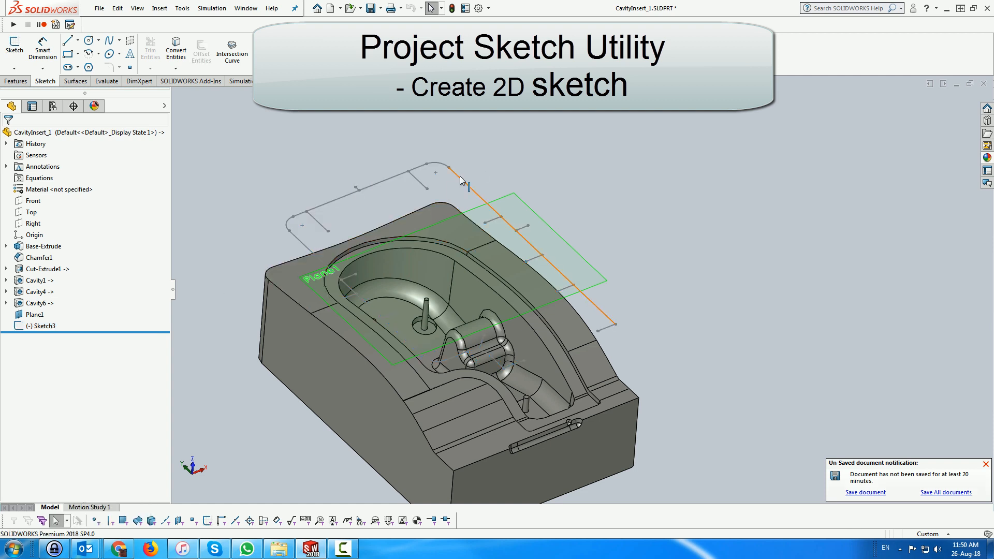
pyautogui.click(37, 324)
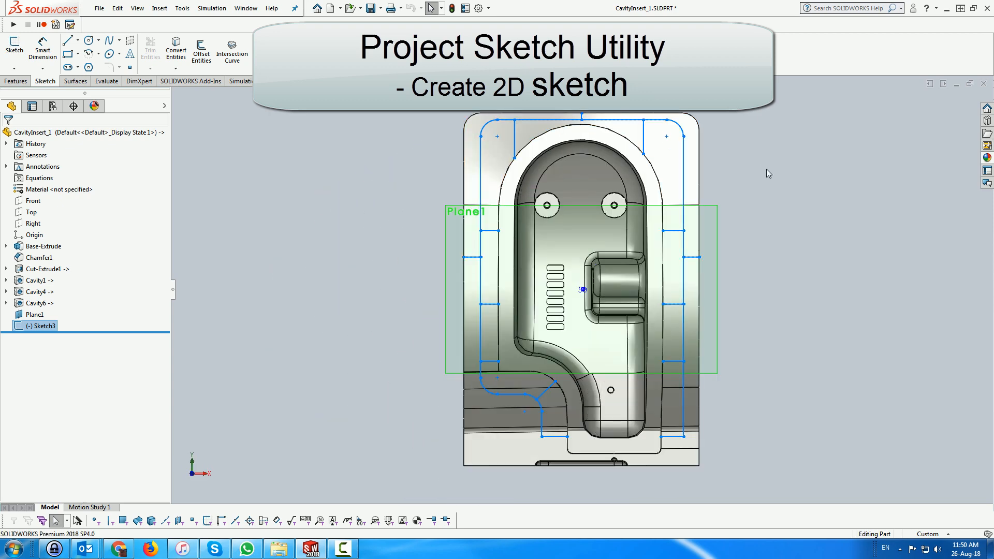
pyautogui.moveTo(739, 310)
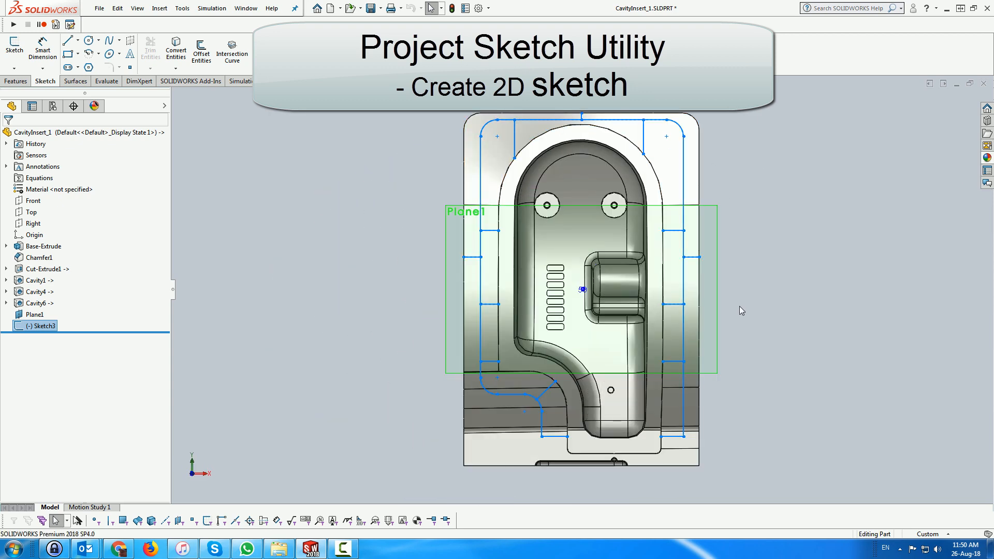
pyautogui.moveTo(745, 334)
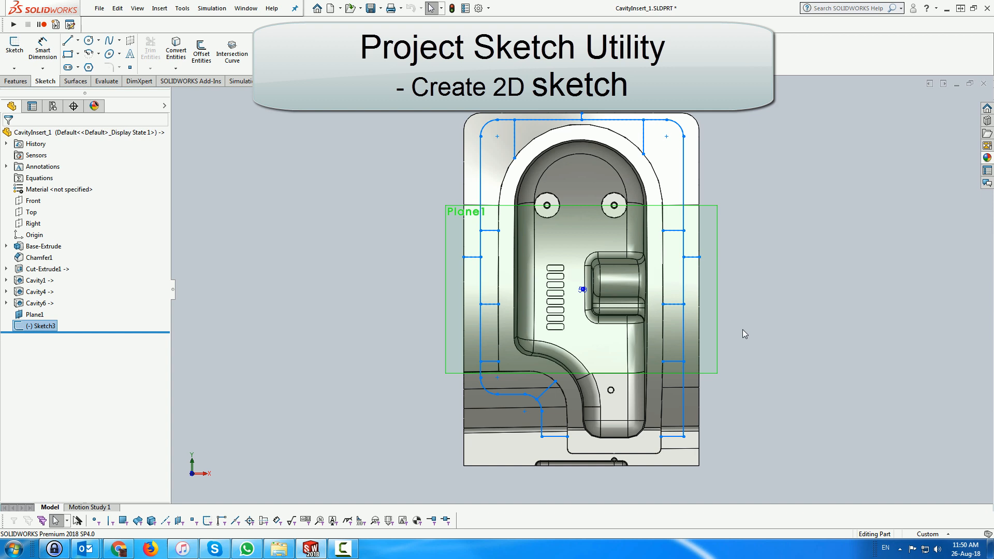
pyautogui.moveTo(742, 312)
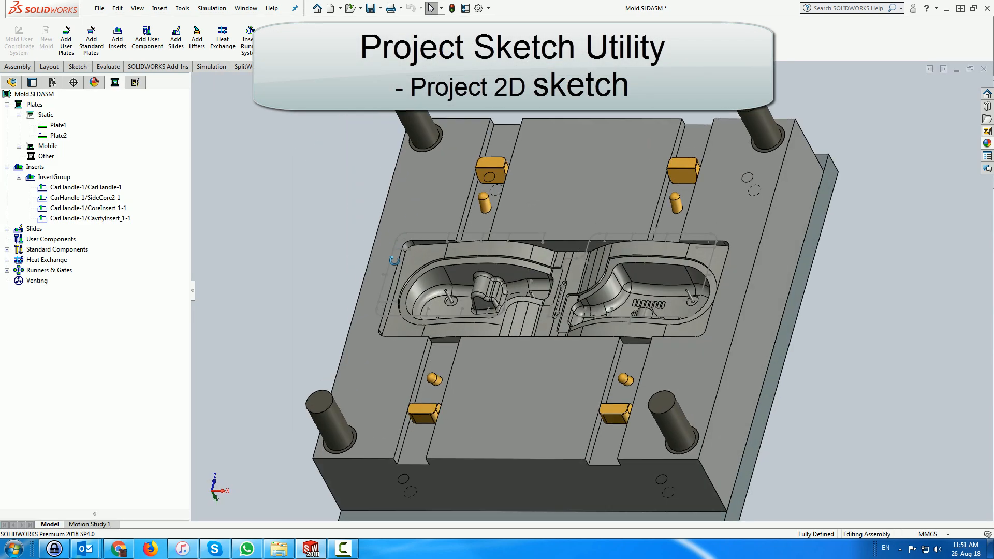
# Project Sketch3 onto the CavityInsert faces as a 3D sketch via Venting > Project Sketch
pyautogui.rightClick(35, 280)
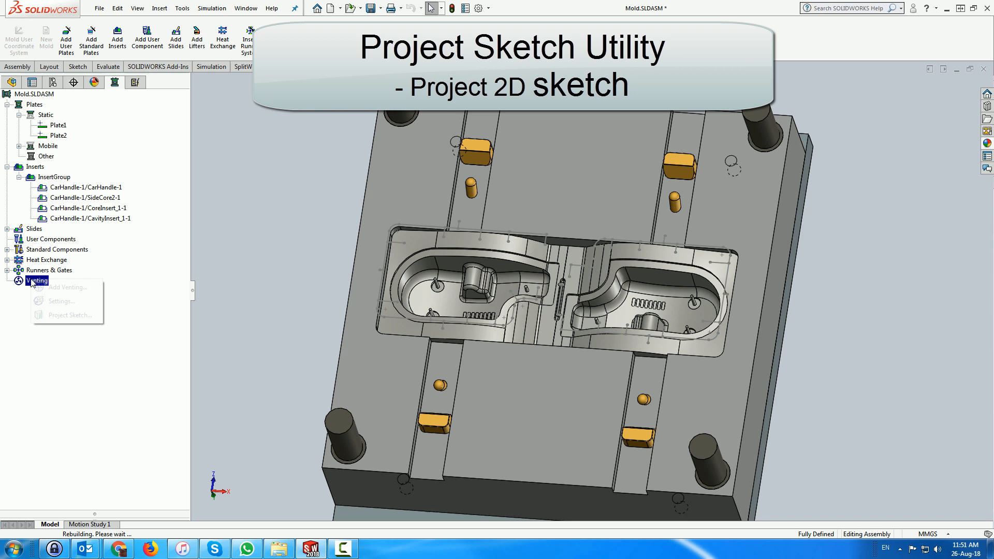
pyautogui.click(70, 314)
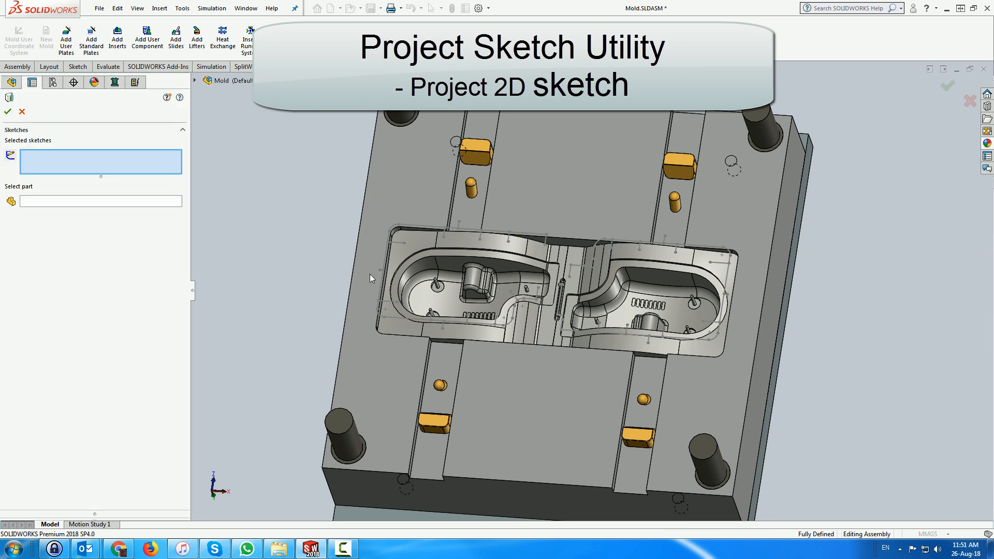
pyautogui.click(457, 232)
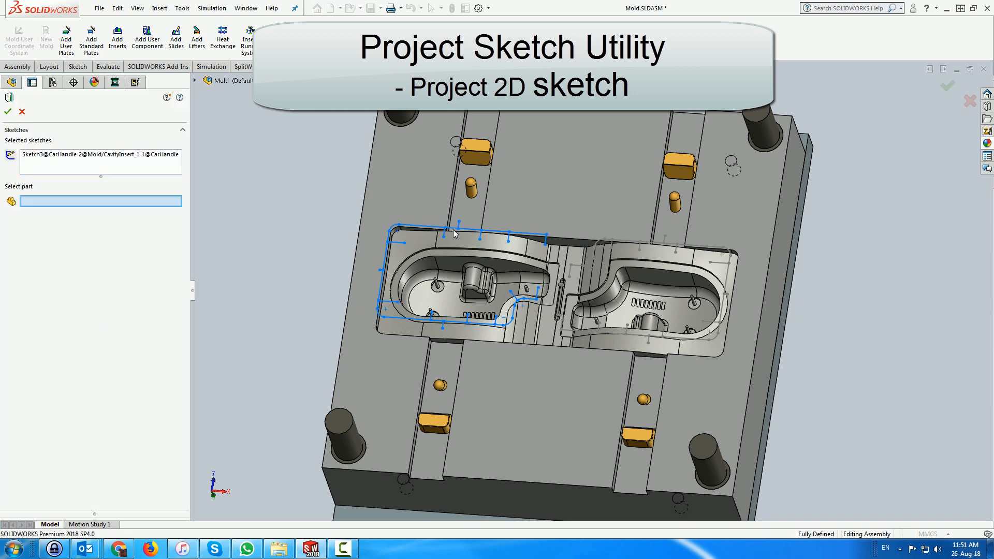
pyautogui.click(455, 288)
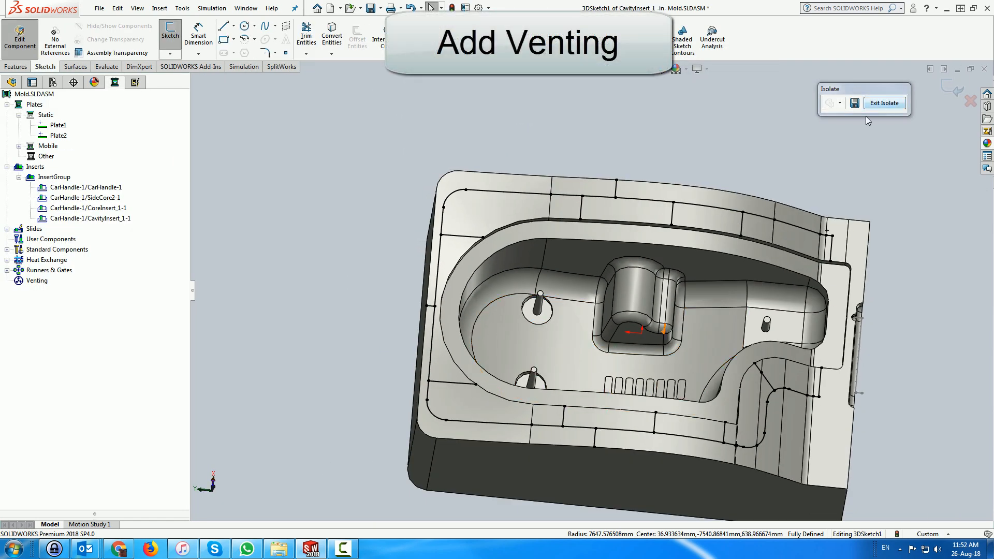
# Add a venting system using 3DSketch1 as system sketch on the CavityInsert
pyautogui.rightClick(32, 281)
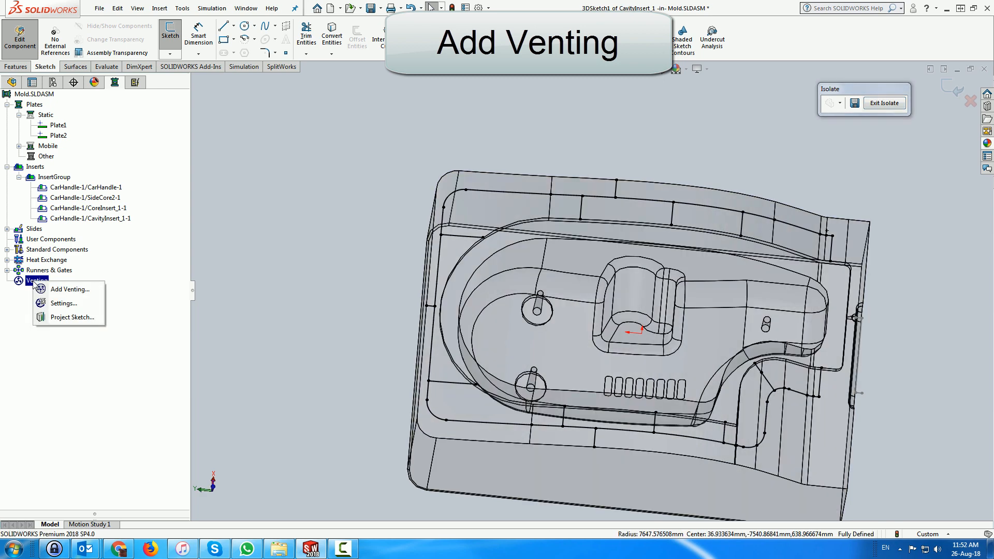
pyautogui.click(71, 289)
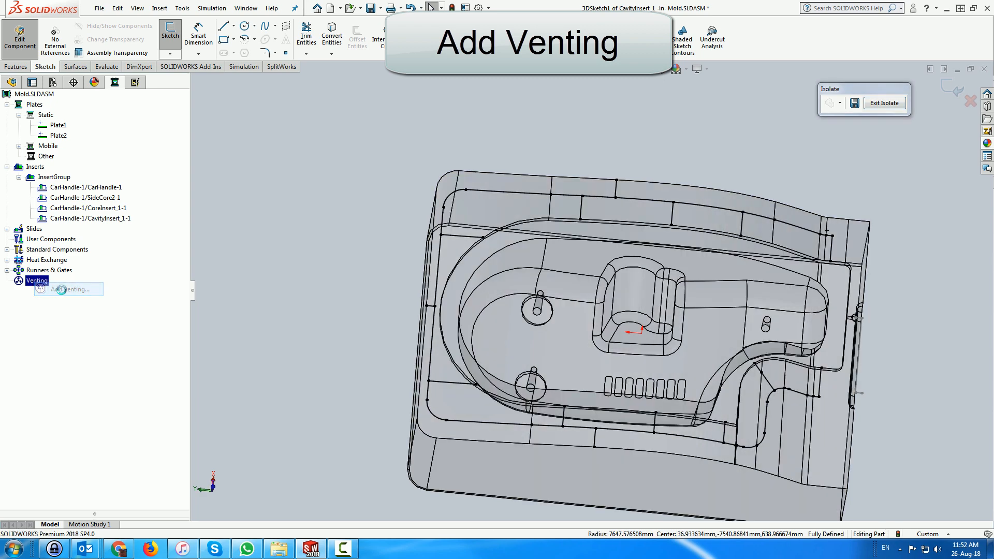
pyautogui.click(68, 289)
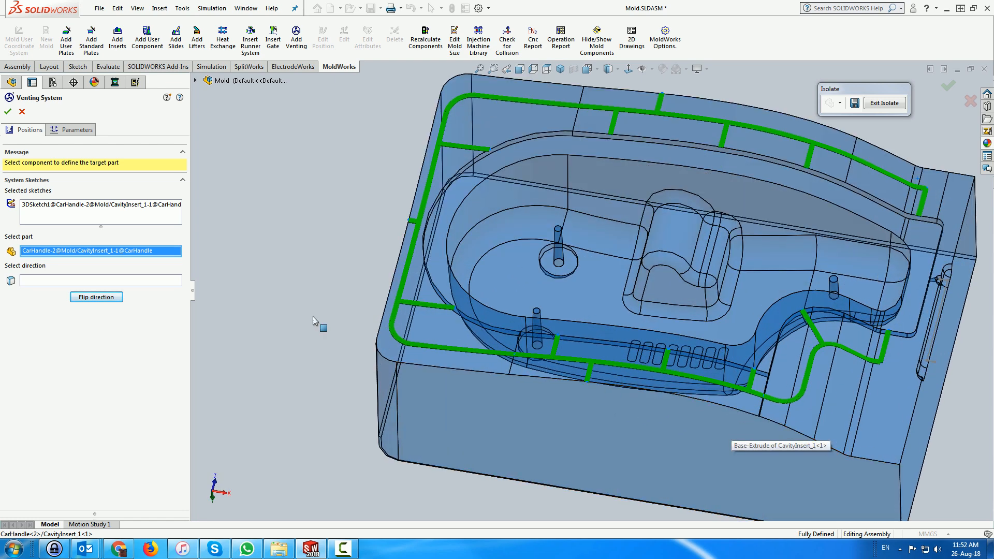
# Mark the first cavity-touching vent segments as primary vents with 0.20mm depth and 2.00mm land
pyautogui.click(74, 129)
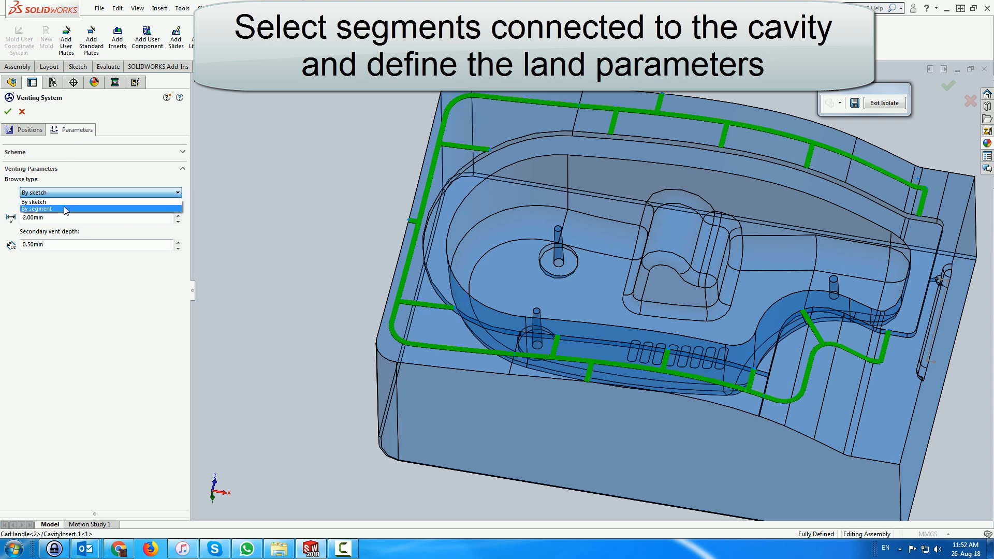
pyautogui.click(37, 209)
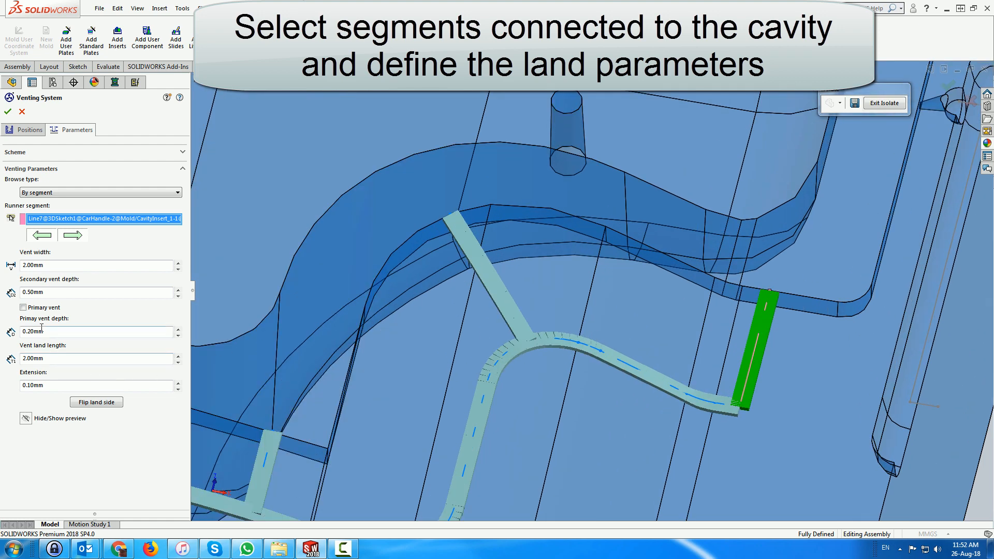
pyautogui.click(23, 308)
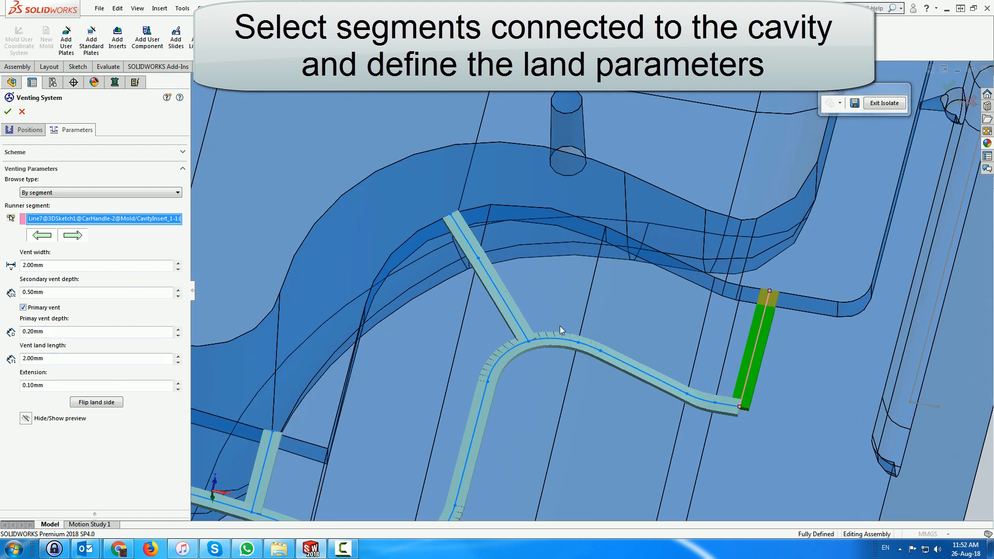
pyautogui.moveTo(486, 261)
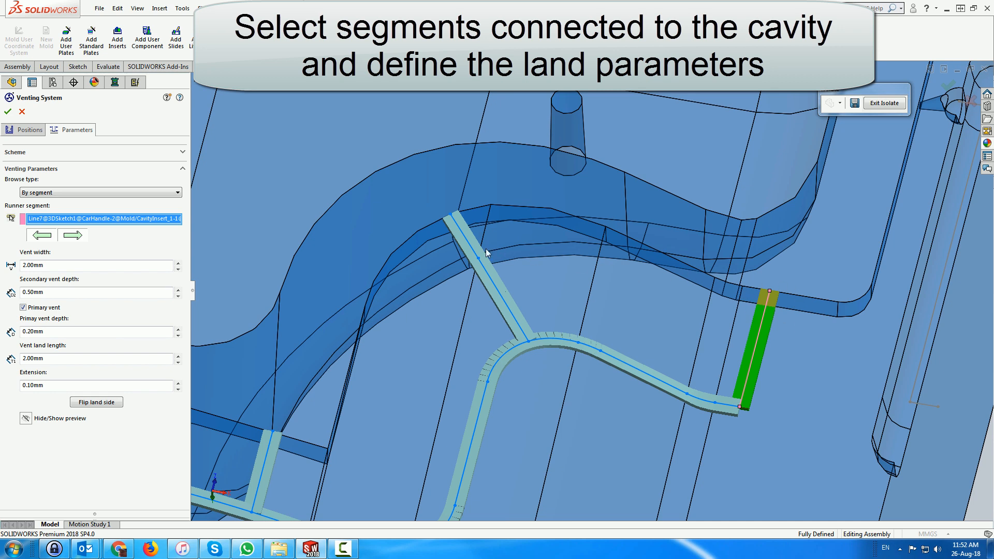
pyautogui.click(462, 242)
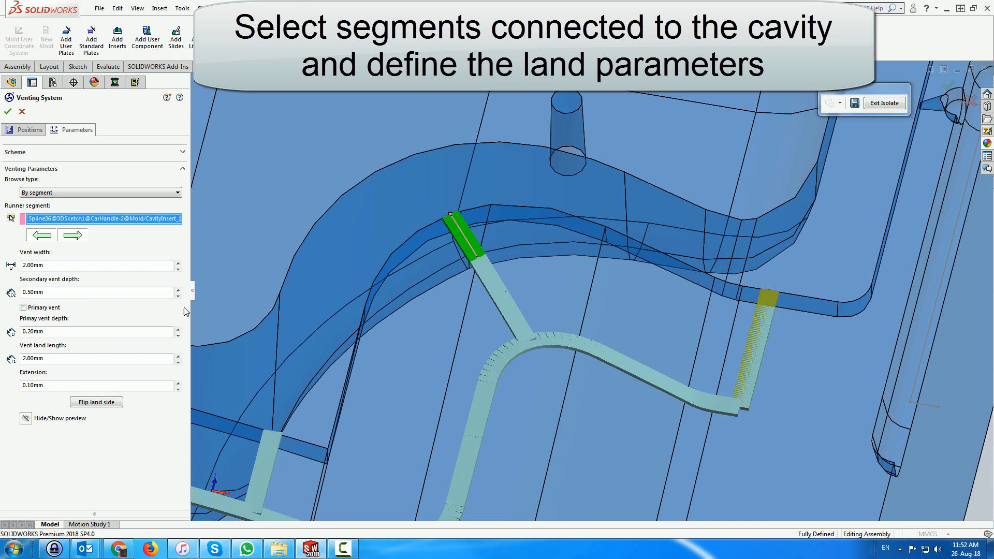
pyautogui.click(23, 307)
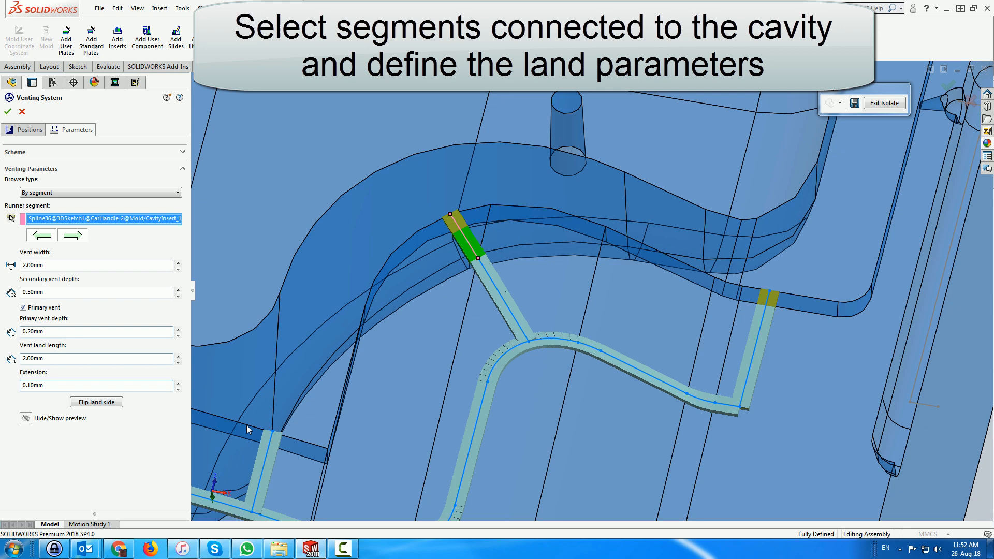
pyautogui.click(24, 306)
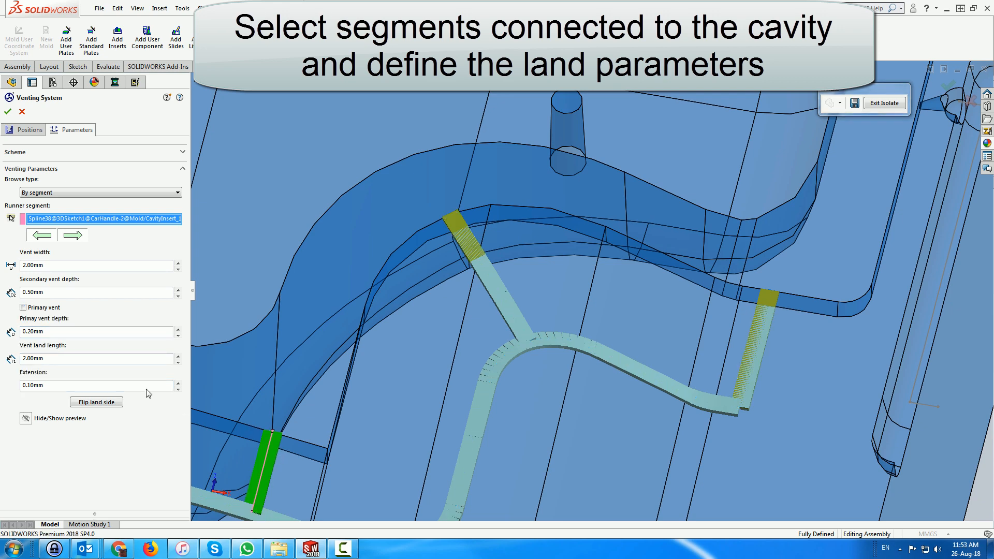
pyautogui.click(23, 308)
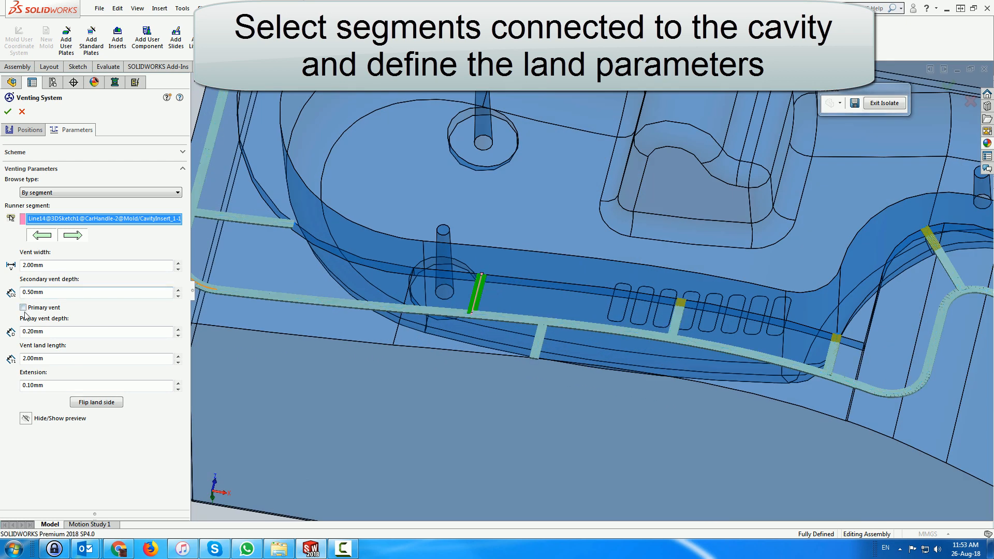
# Mark the remaining cavity-connected branches as primary vents with the same depth and land
pyautogui.click(24, 306)
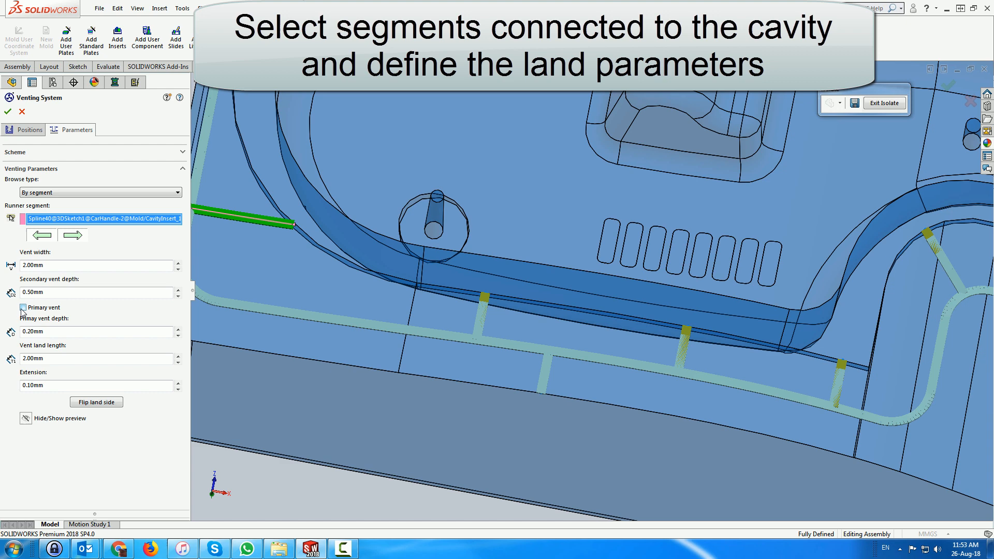
pyautogui.click(23, 308)
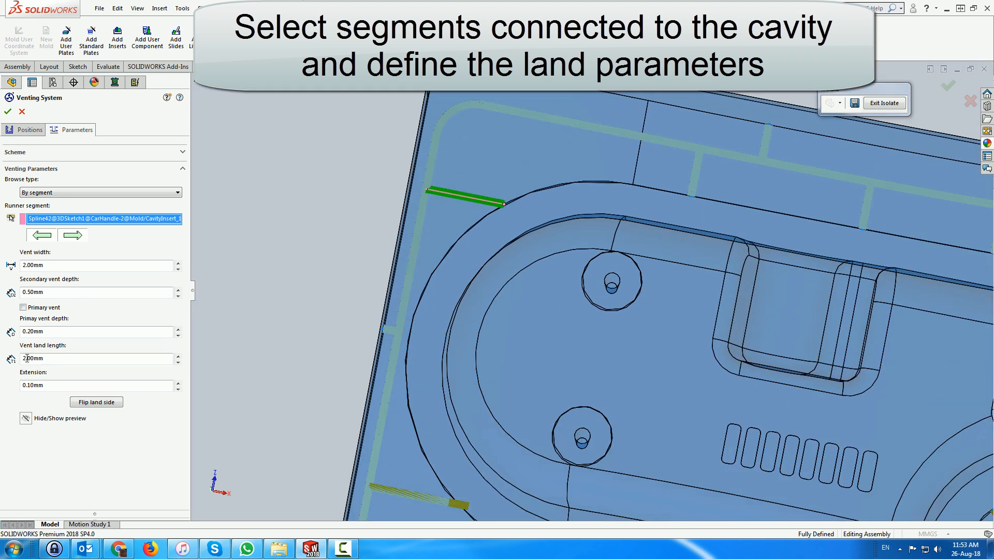
pyautogui.click(23, 306)
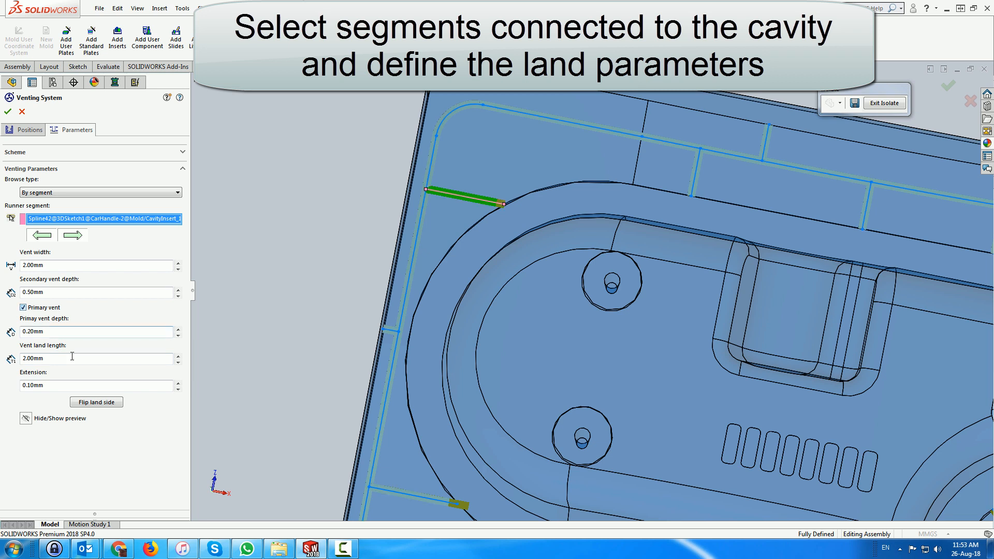
pyautogui.click(178, 383)
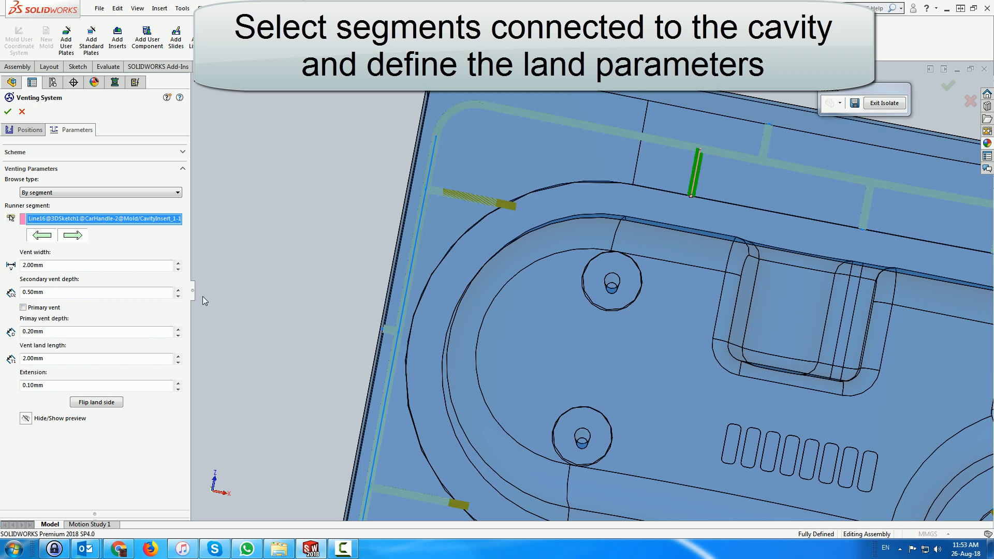
pyautogui.click(23, 307)
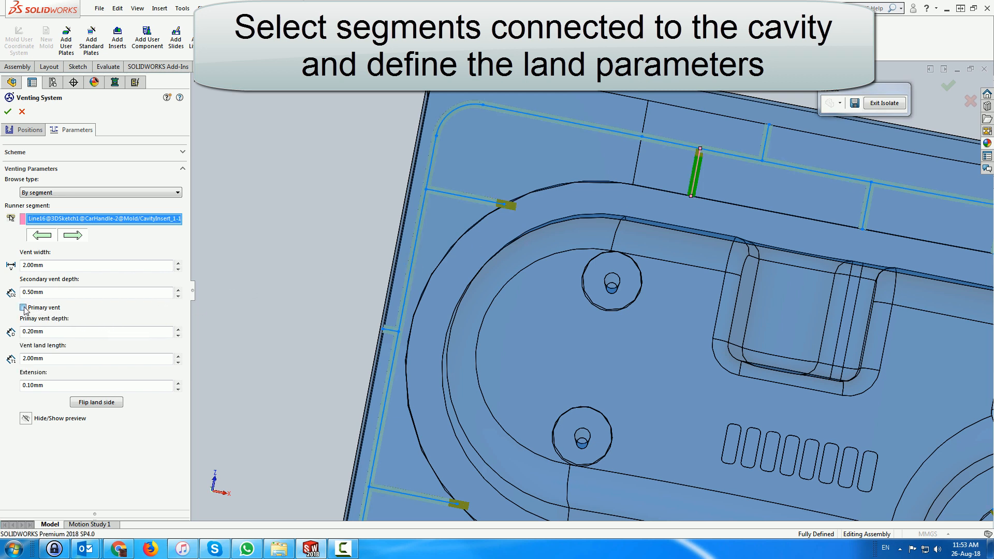
pyautogui.click(23, 307)
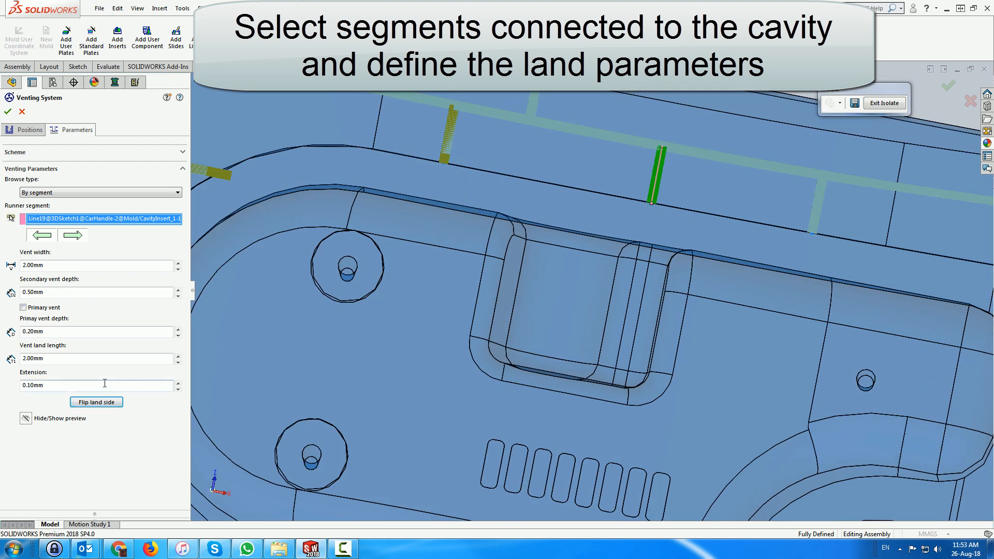
pyautogui.click(23, 307)
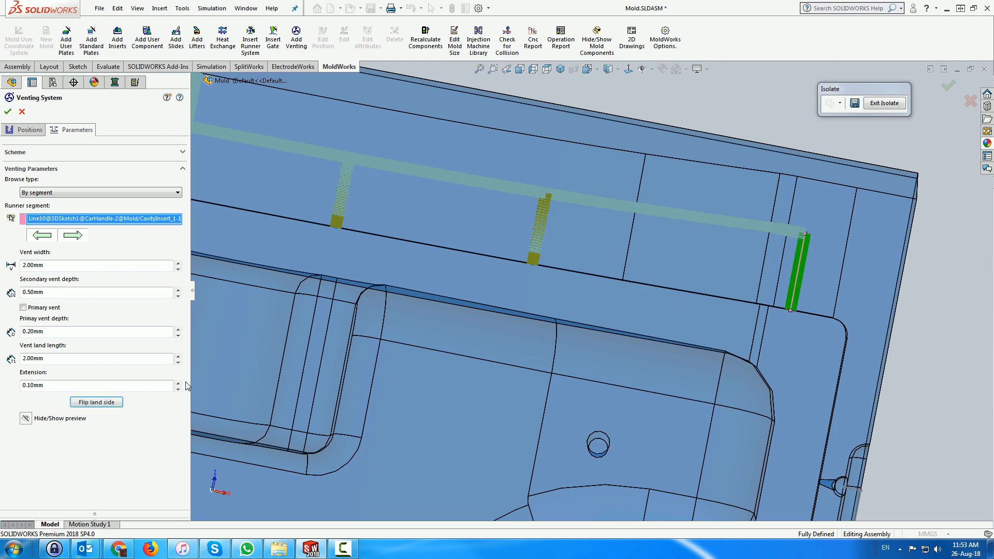
pyautogui.click(22, 307)
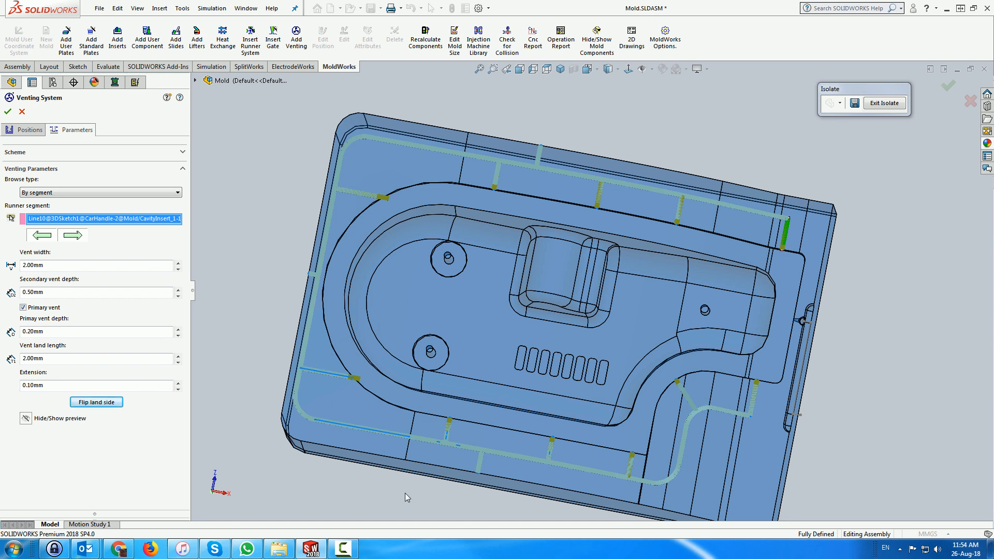
pyautogui.moveTo(885, 310)
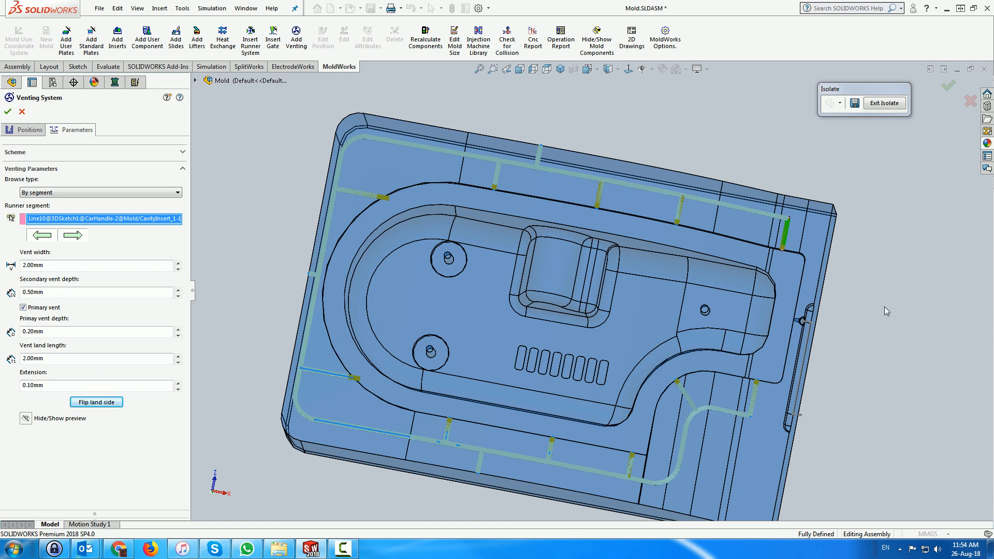
pyautogui.moveTo(105, 206)
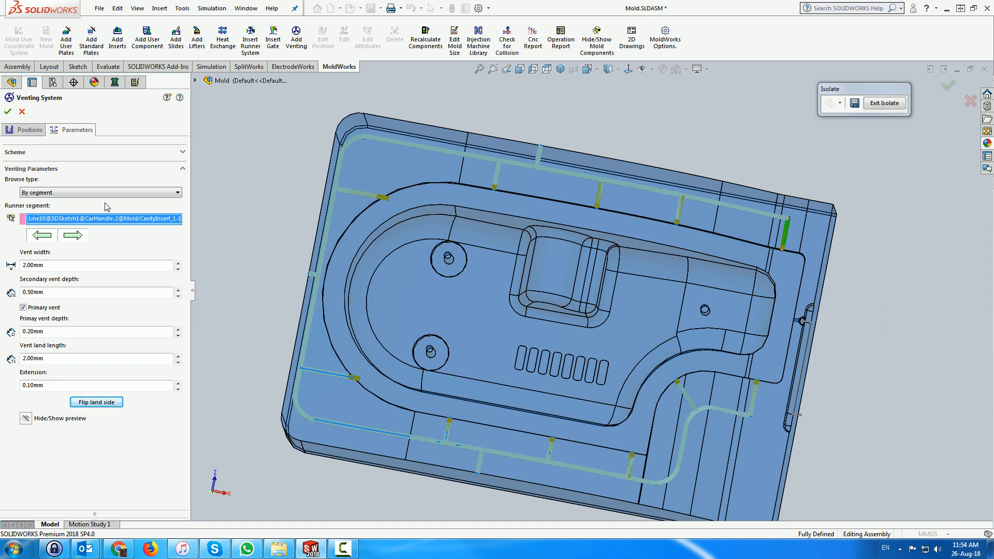
# Accept the Venting System and exit Isolate to show the whole mold assembly
pyautogui.click(7, 113)
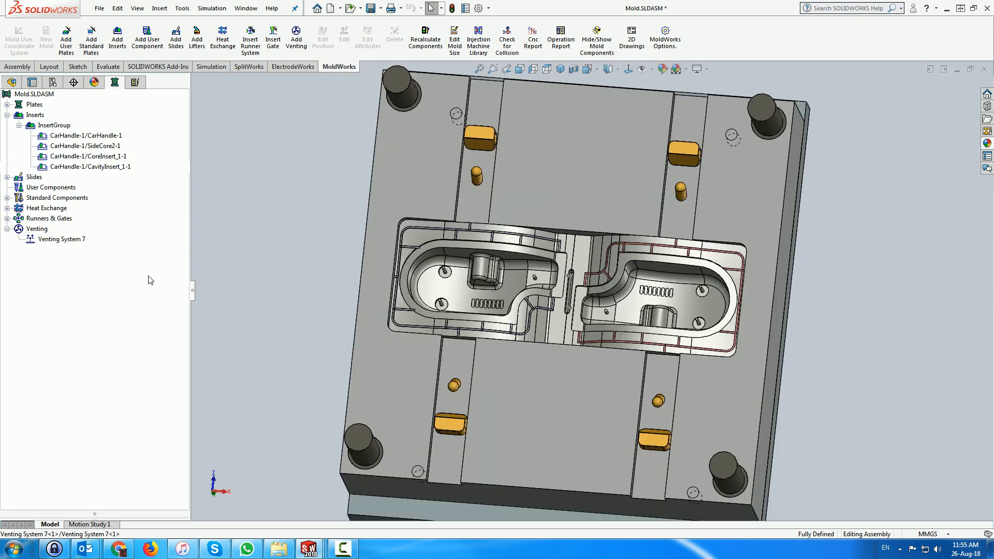
# Open Venting System 7 as its own part from the MoldWorks tree
pyautogui.rightClick(60, 239)
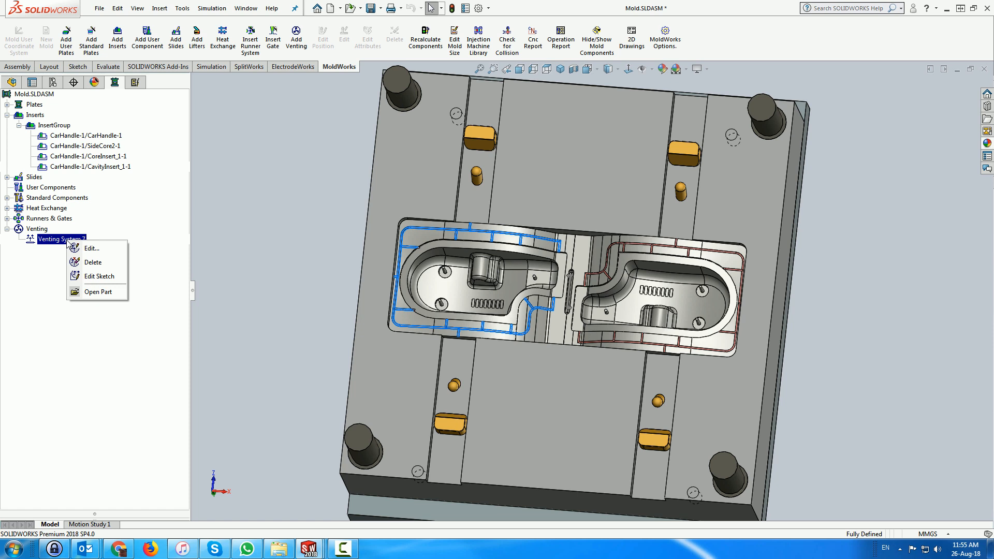
pyautogui.moveTo(104, 262)
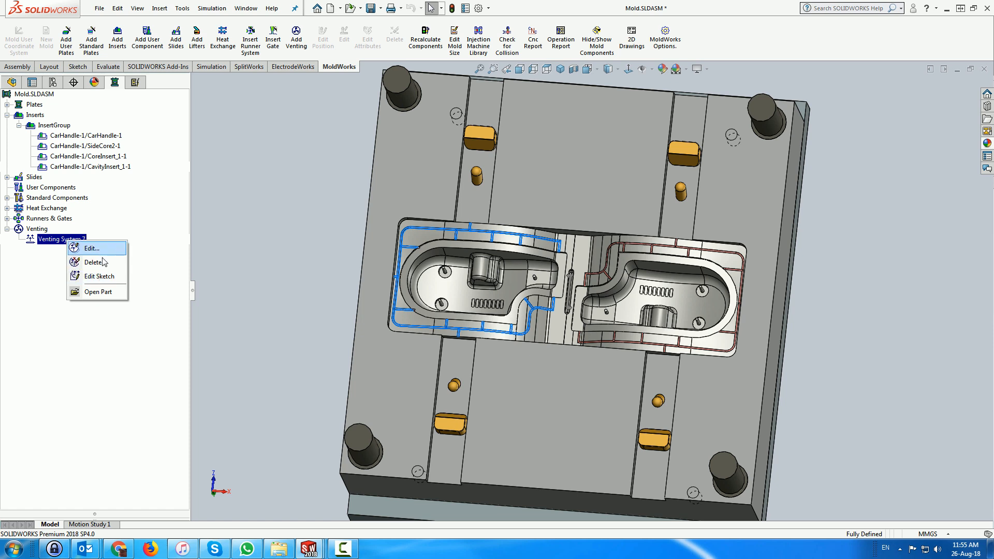
pyautogui.moveTo(101, 287)
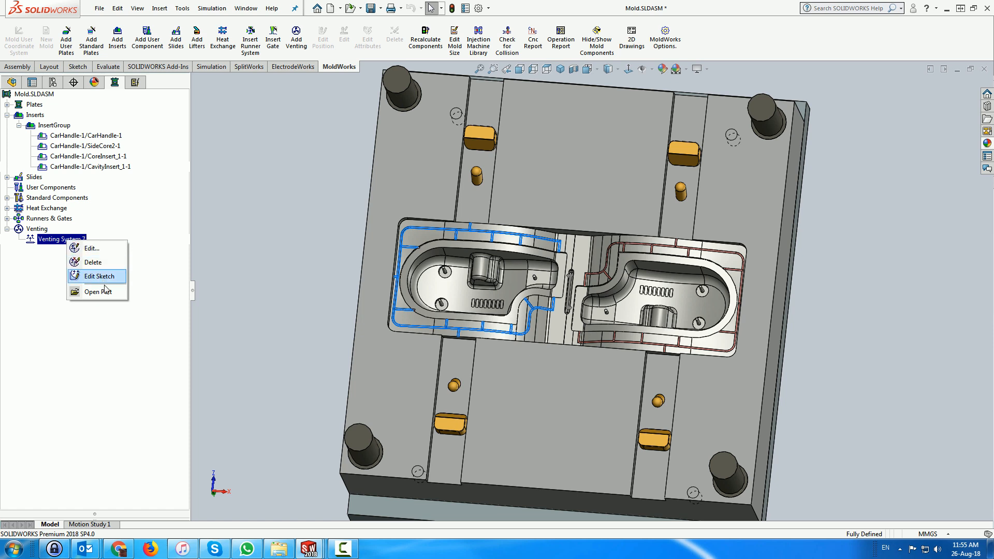
pyautogui.click(97, 292)
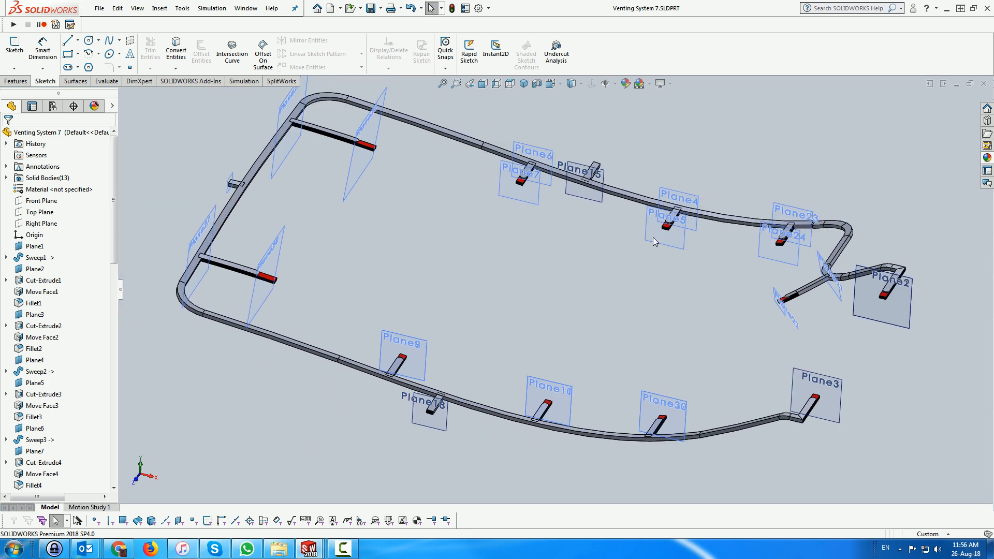
pyautogui.moveTo(984, 83)
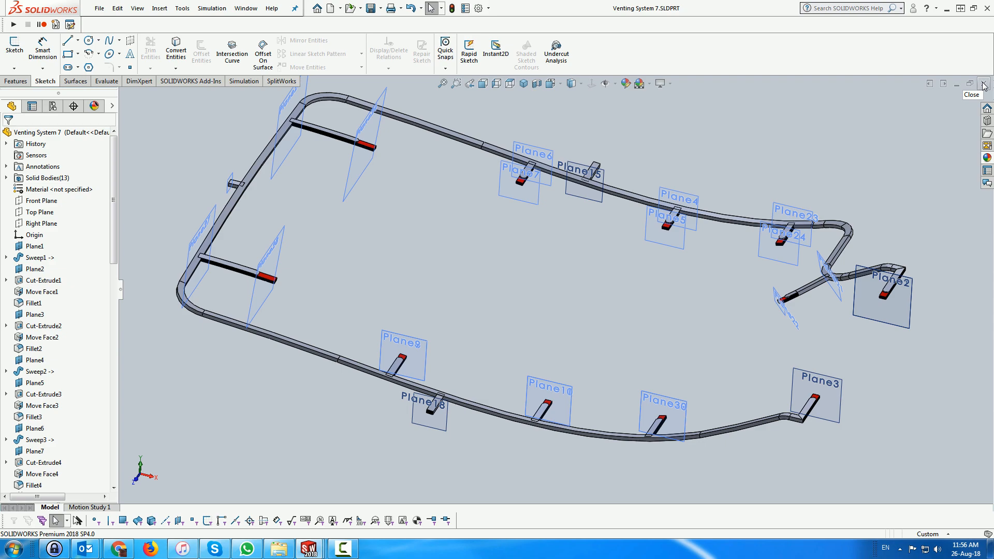